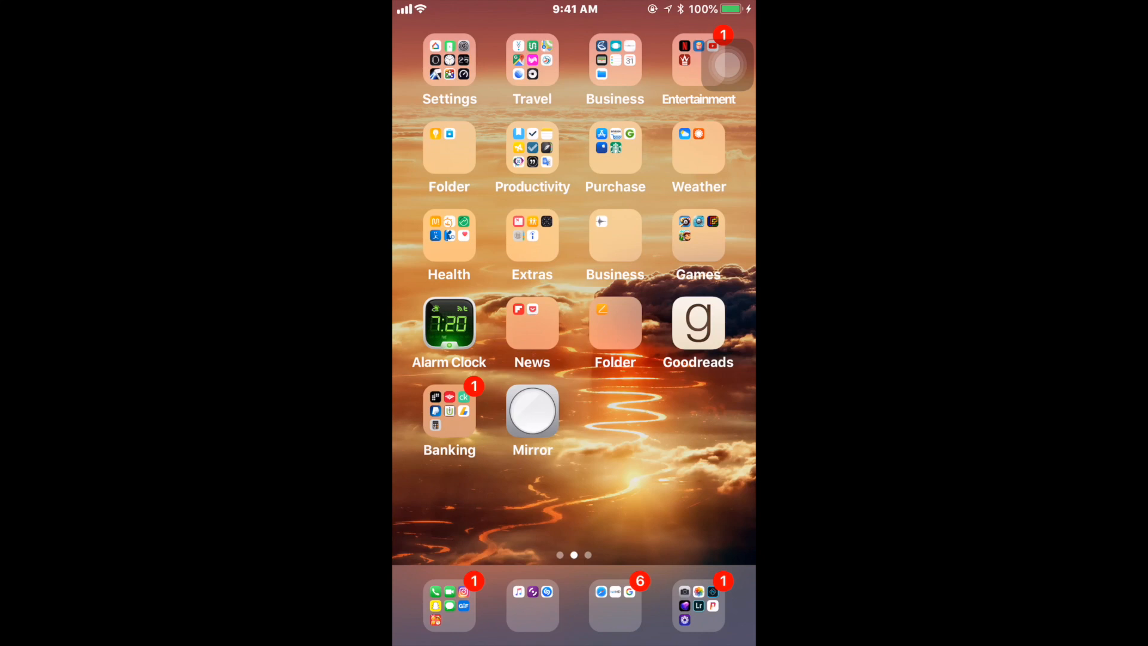
# Launch Settings from its home-screen folder and enter the General page
pyautogui.click(448, 60)
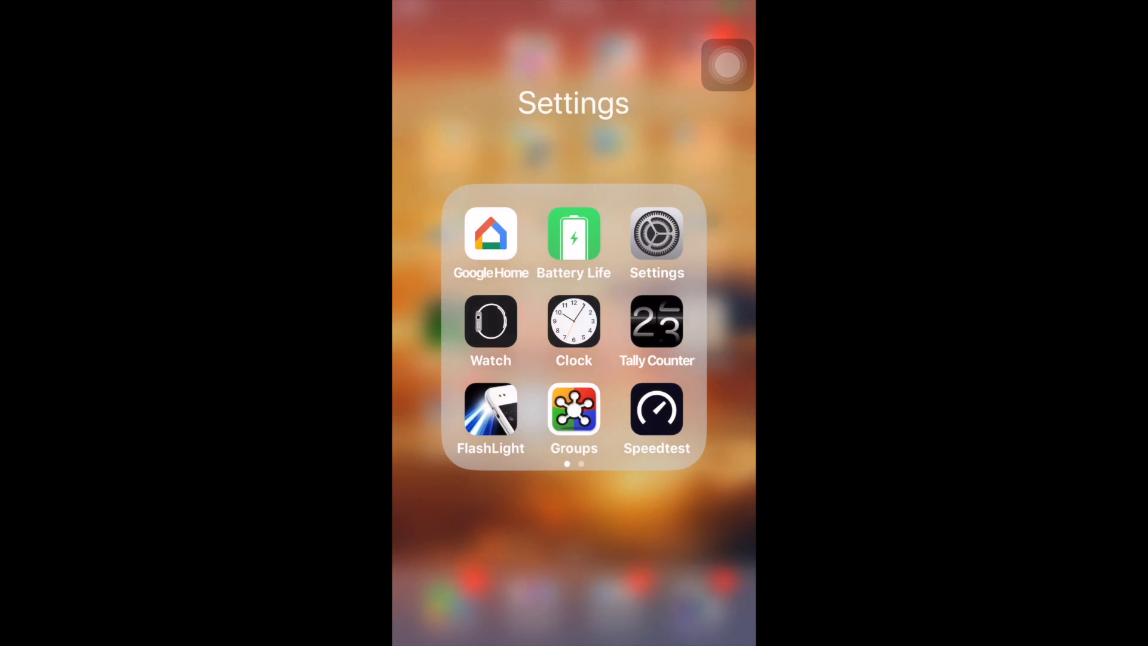
pyautogui.click(657, 236)
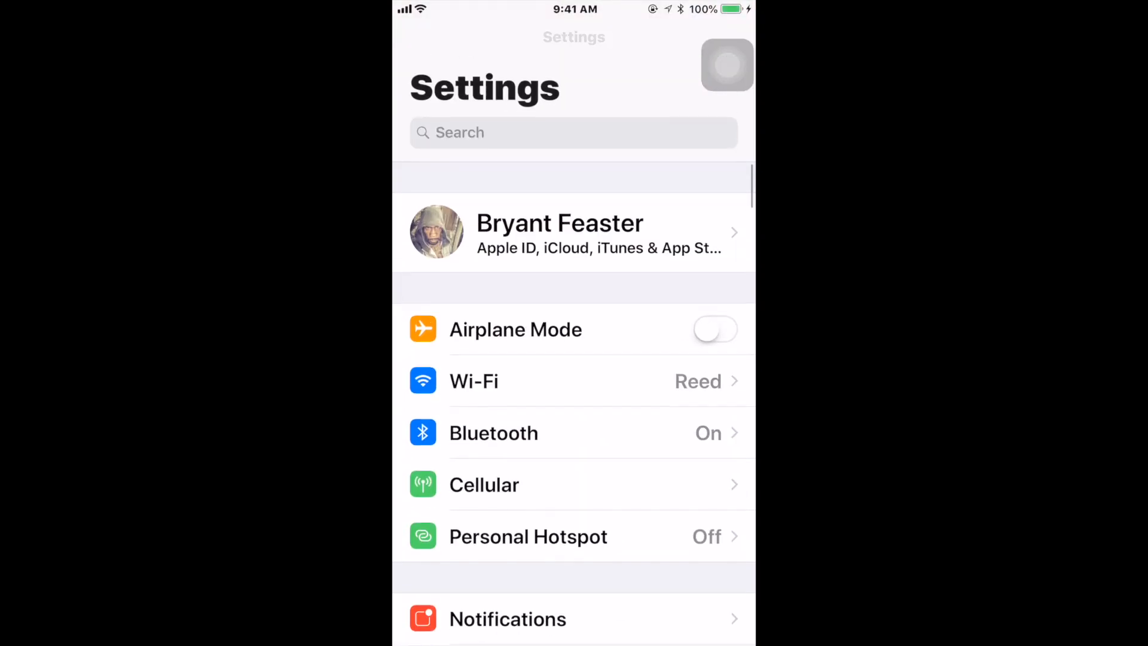
pyautogui.scroll(-3)
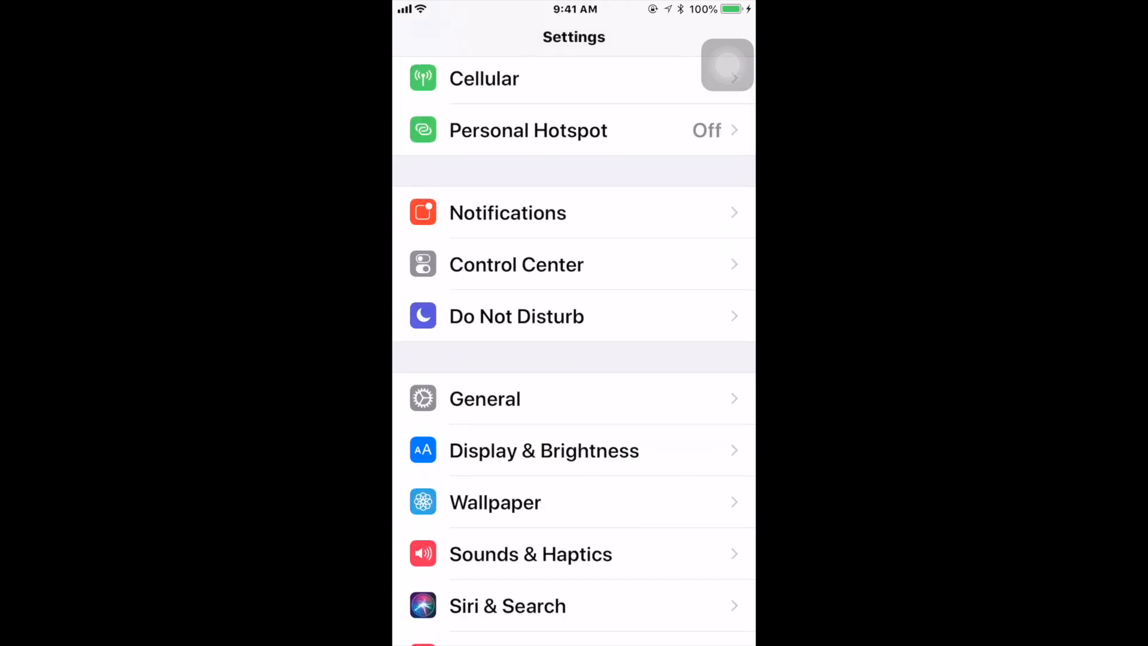
pyautogui.click(484, 400)
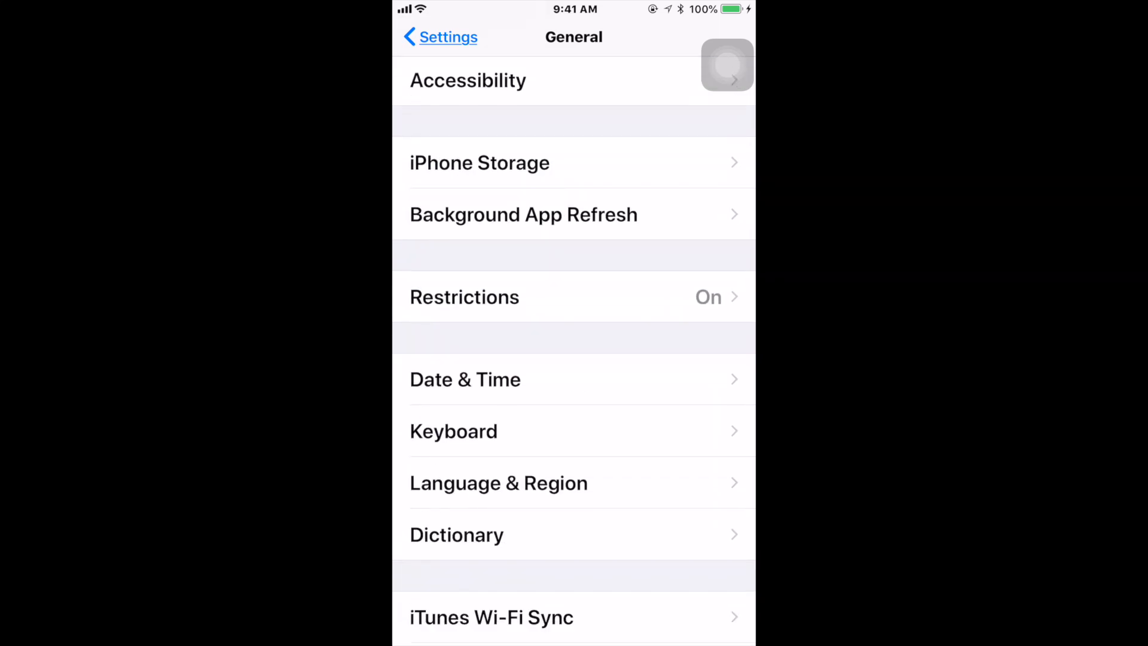
# Enter Restrictions and reach the Websites entry under Allowed Content
pyautogui.click(464, 296)
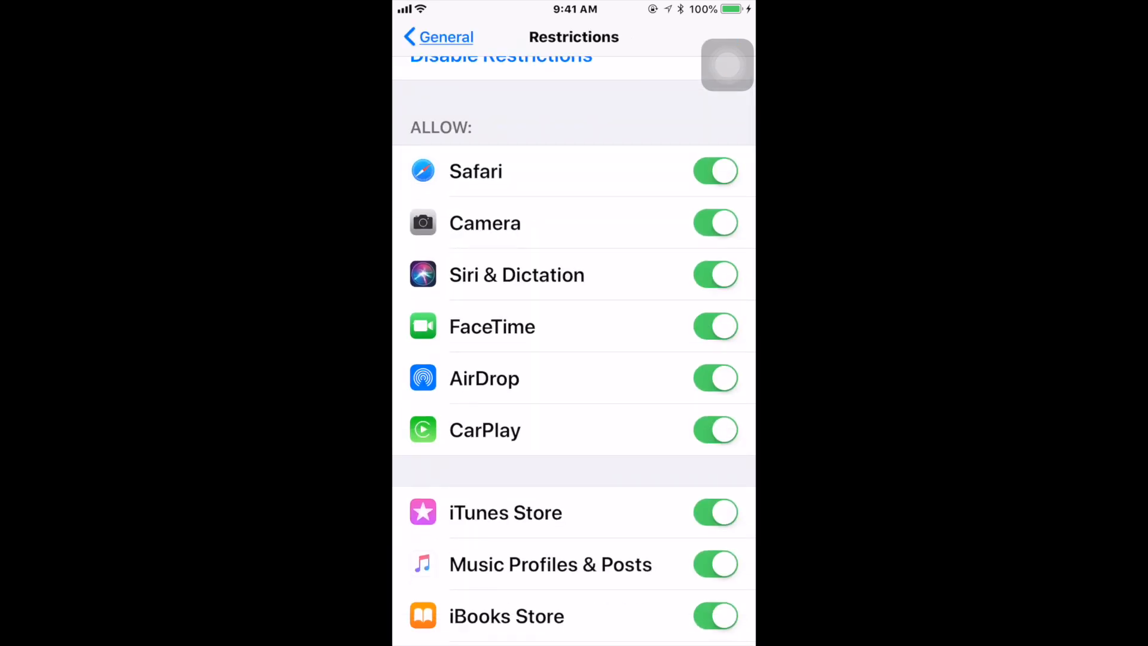
pyautogui.scroll(-3)
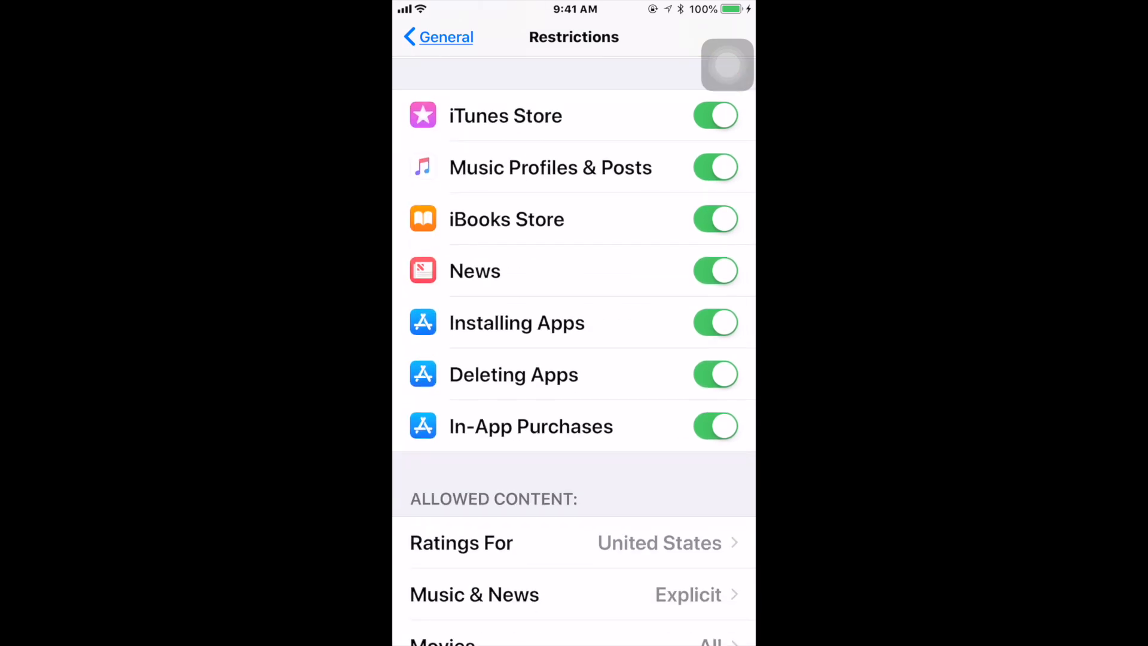
pyautogui.scroll(-3)
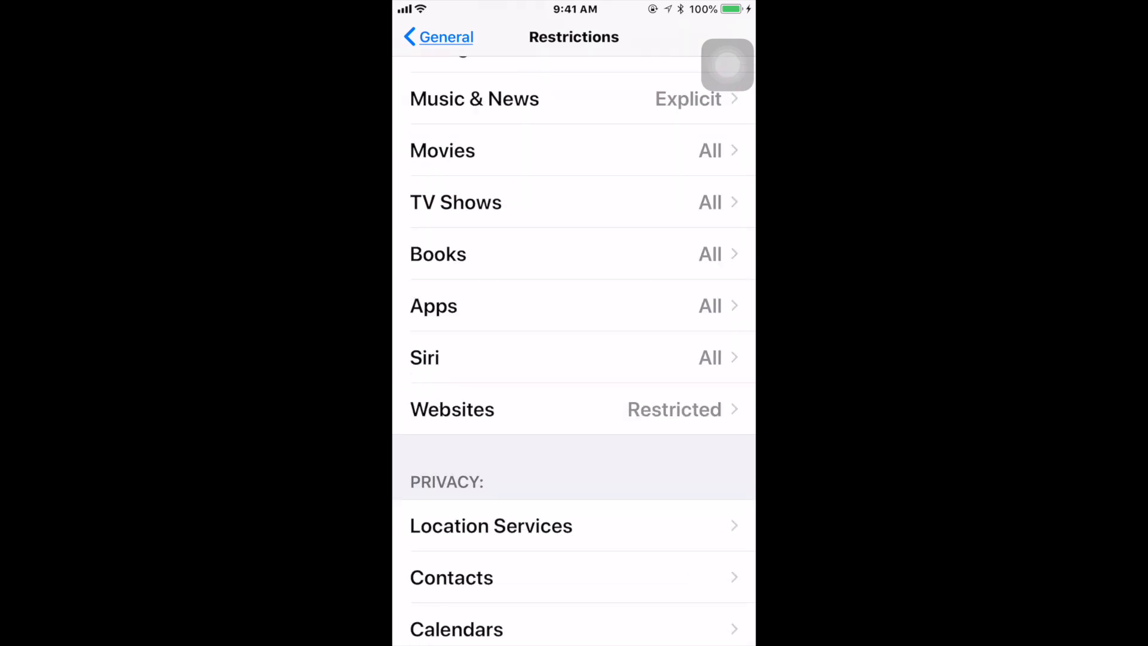
pyautogui.click(452, 409)
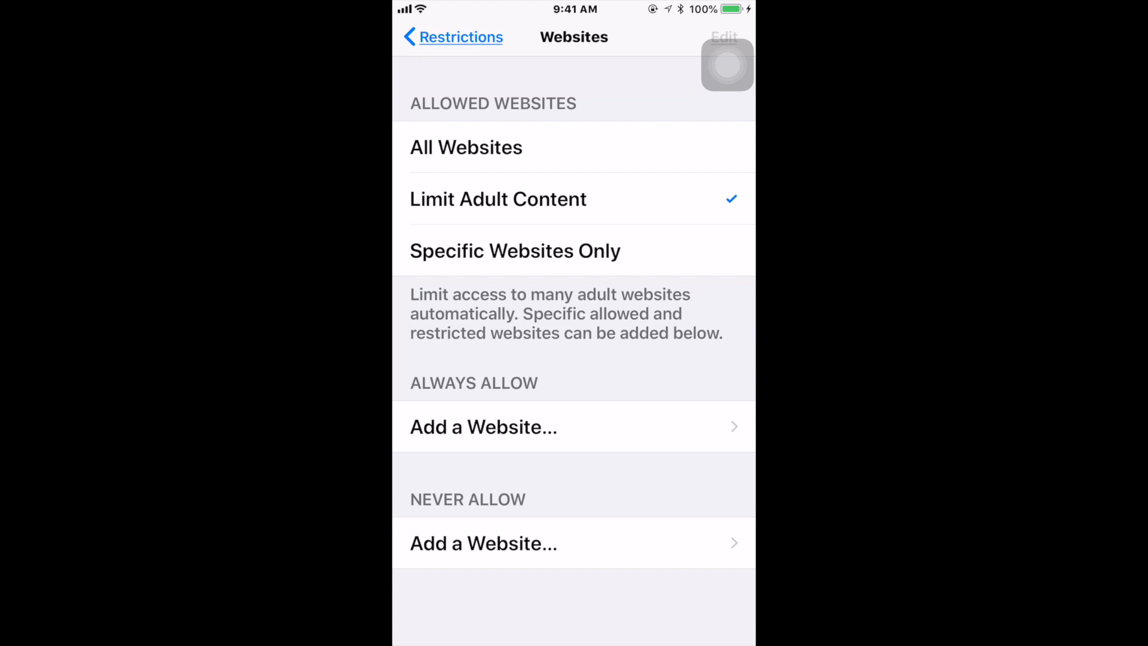
# Choose Limit Adult Content, peek at Add a Website under Never Allow, then back out without adding
pyautogui.click(466, 147)
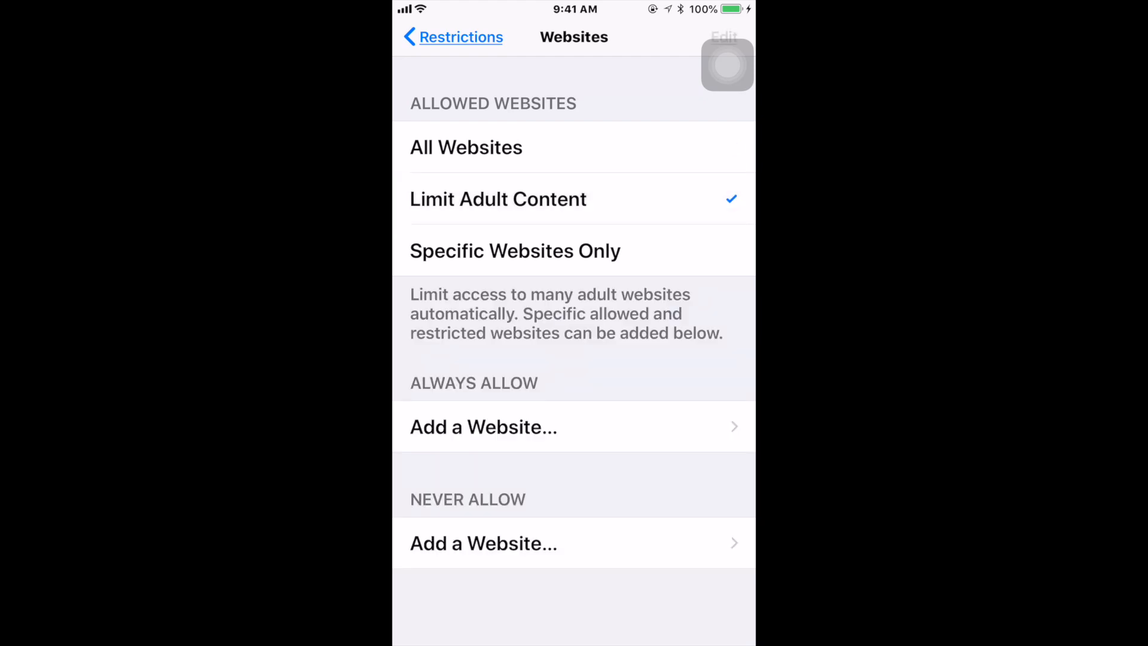
pyautogui.click(483, 427)
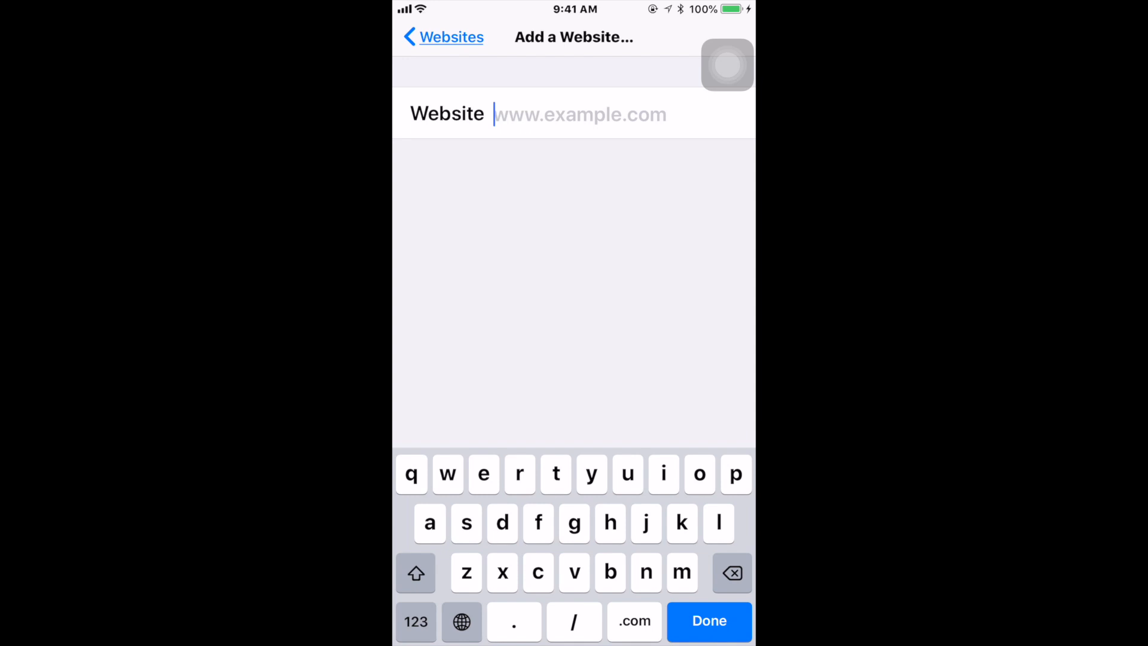
pyautogui.click(442, 37)
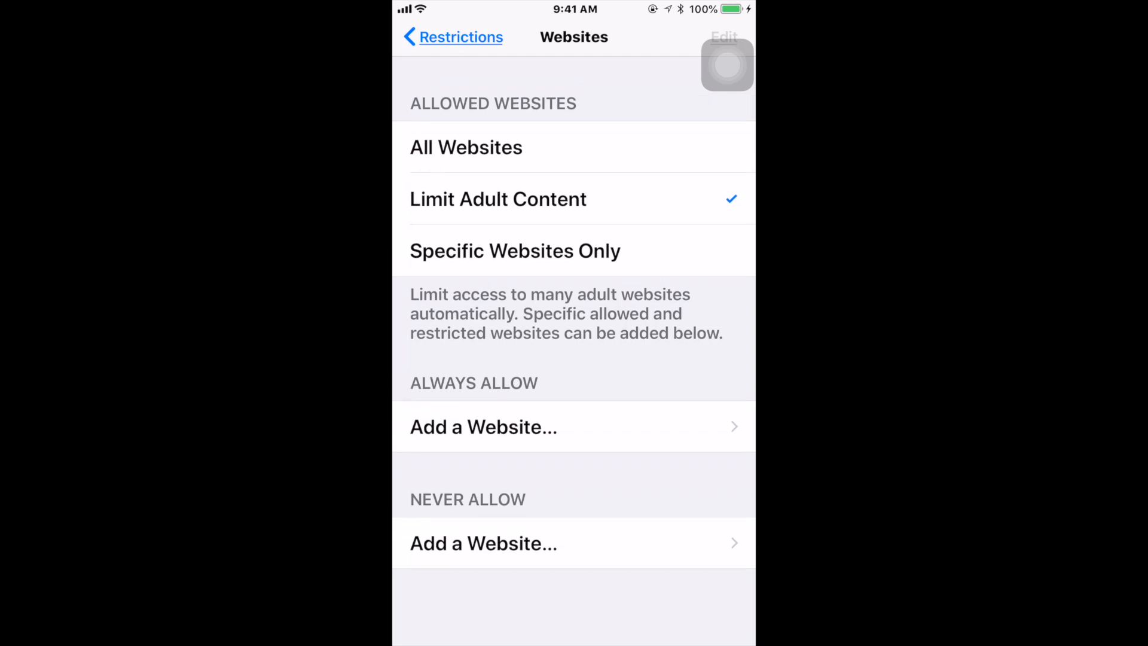
pyautogui.click(483, 427)
pyautogui.write('www')
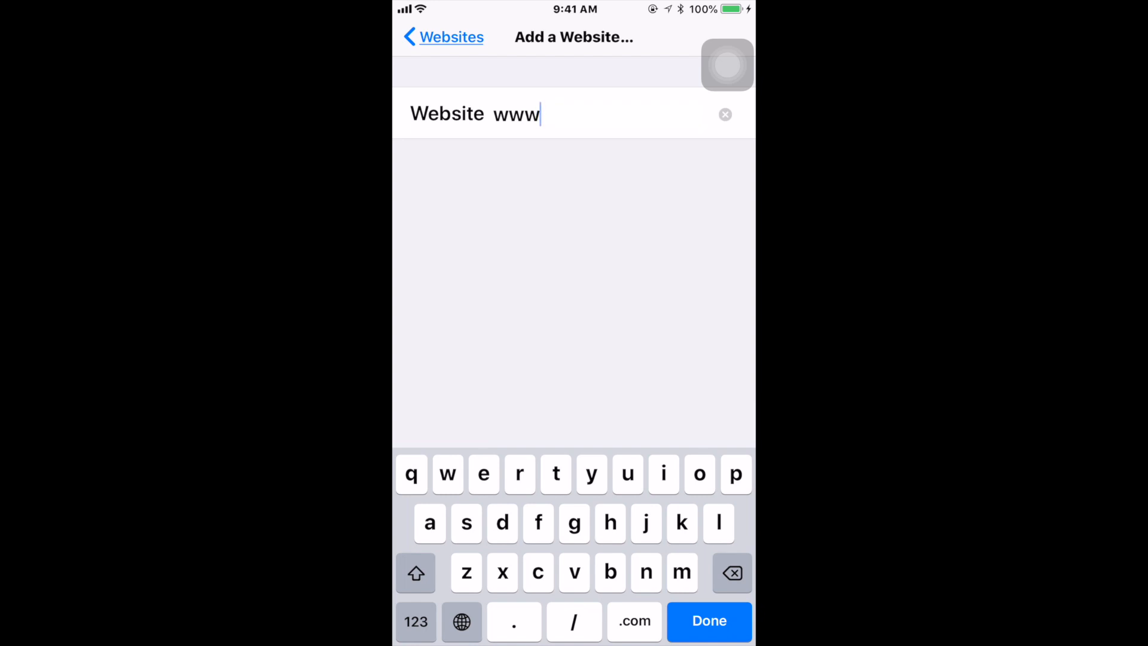
pyautogui.click(513, 620)
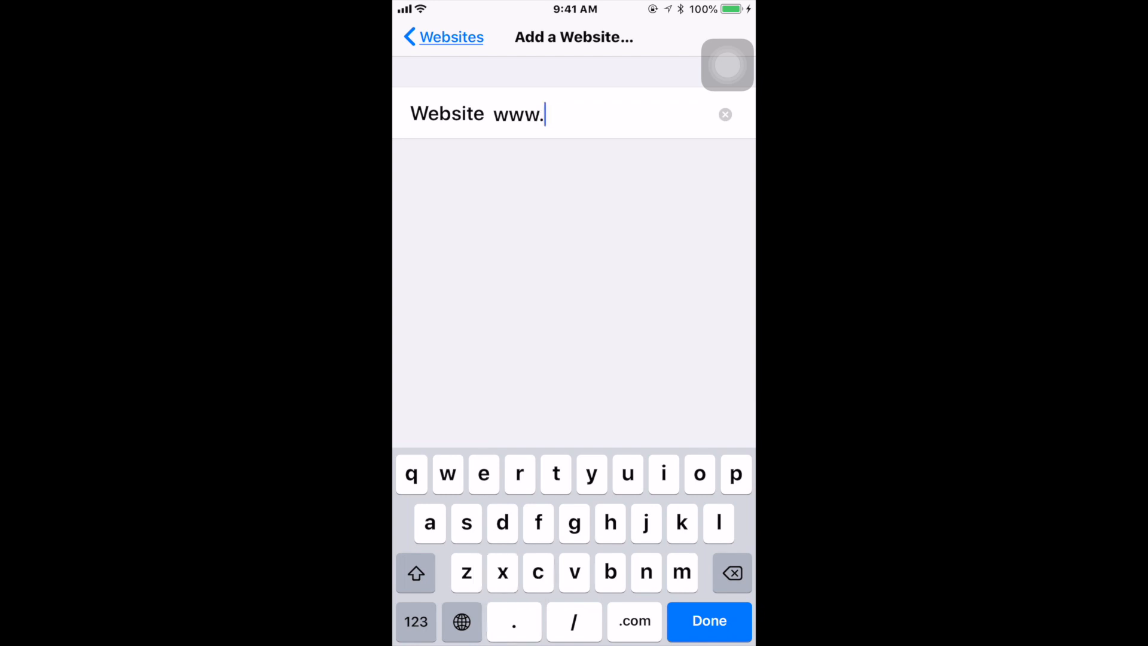
pyautogui.write('sex')
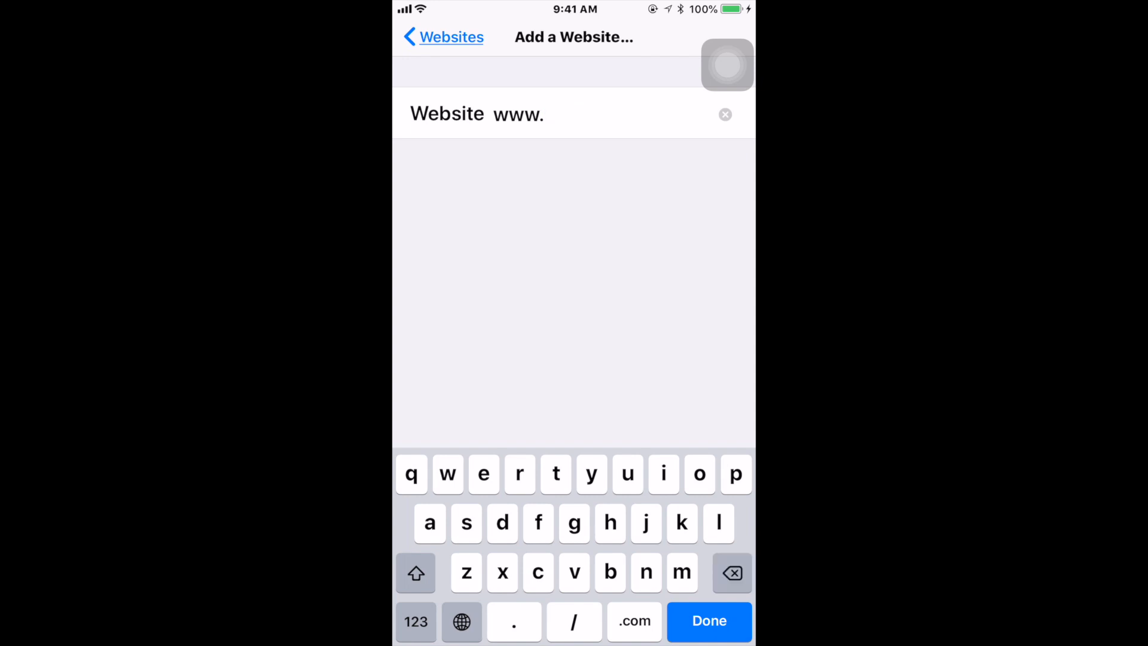
pyautogui.click(706, 621)
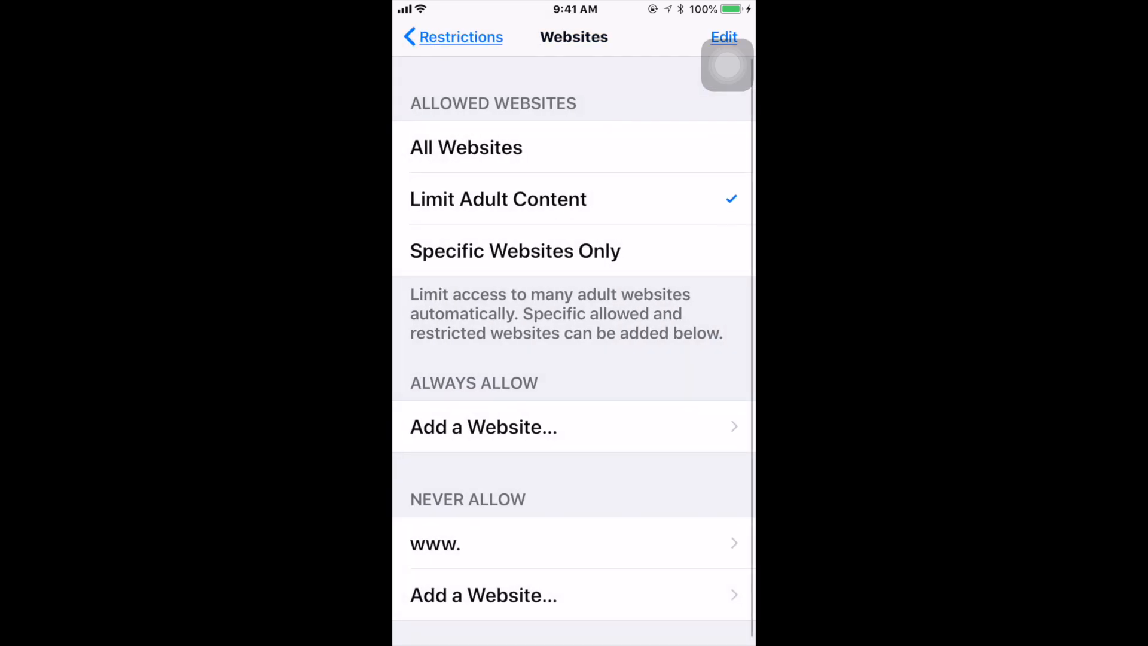
pyautogui.click(435, 544)
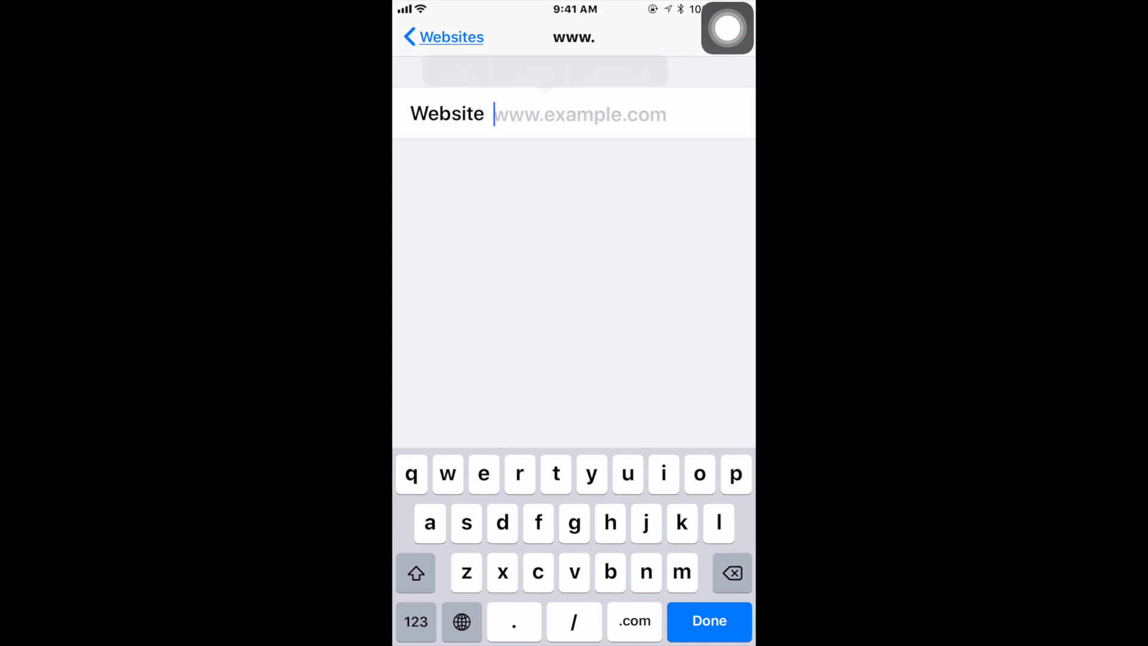
pyautogui.click(442, 37)
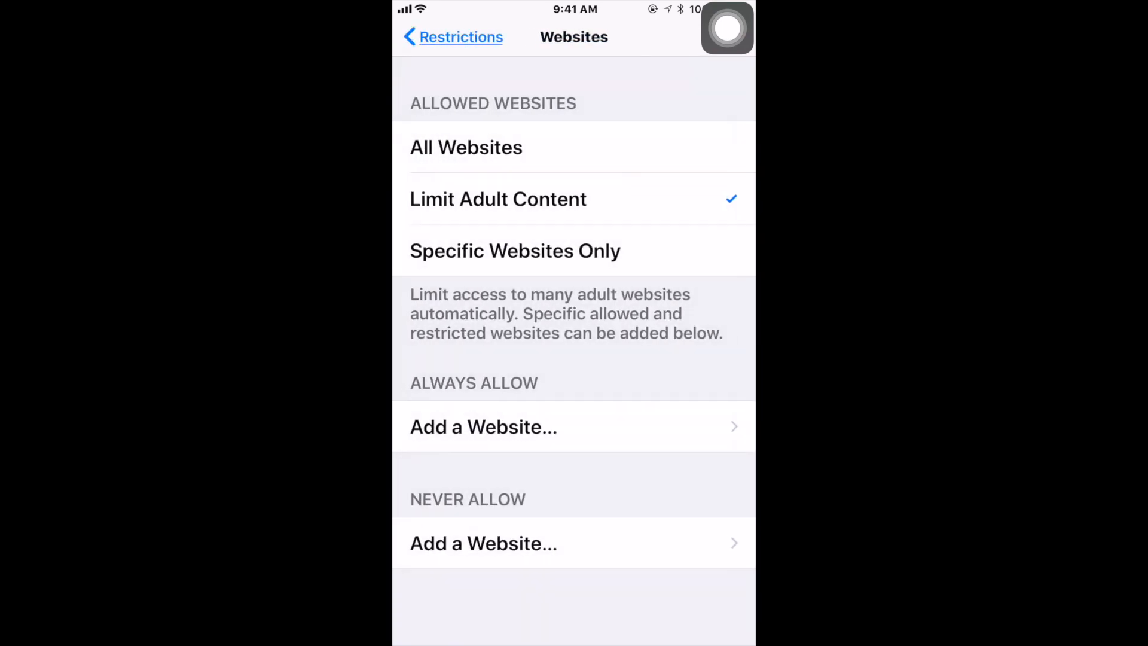